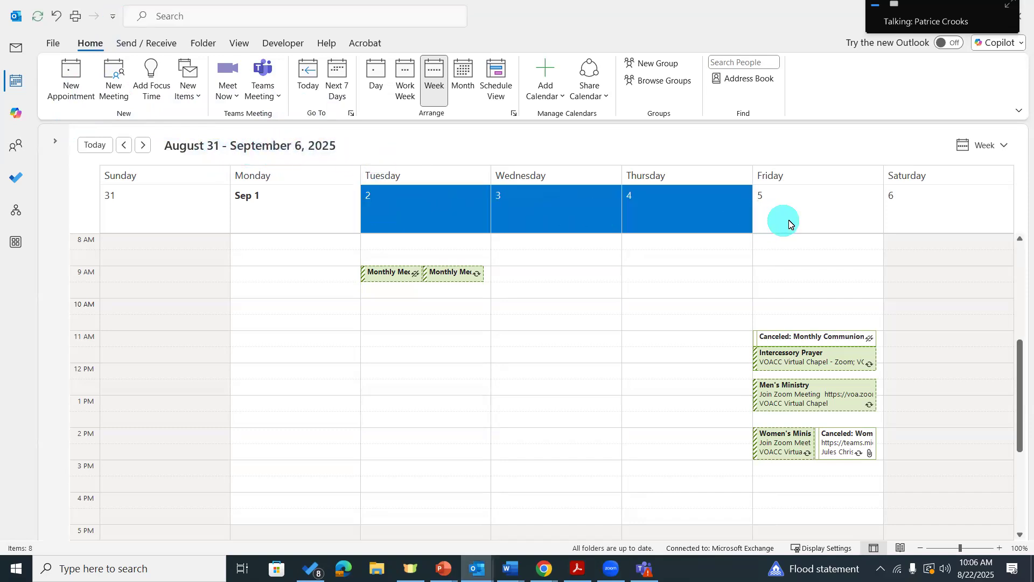
Select Tuesday September 2 through Friday September 5 in the week view
{"action": "left_click", "coordinate": [791, 208]}
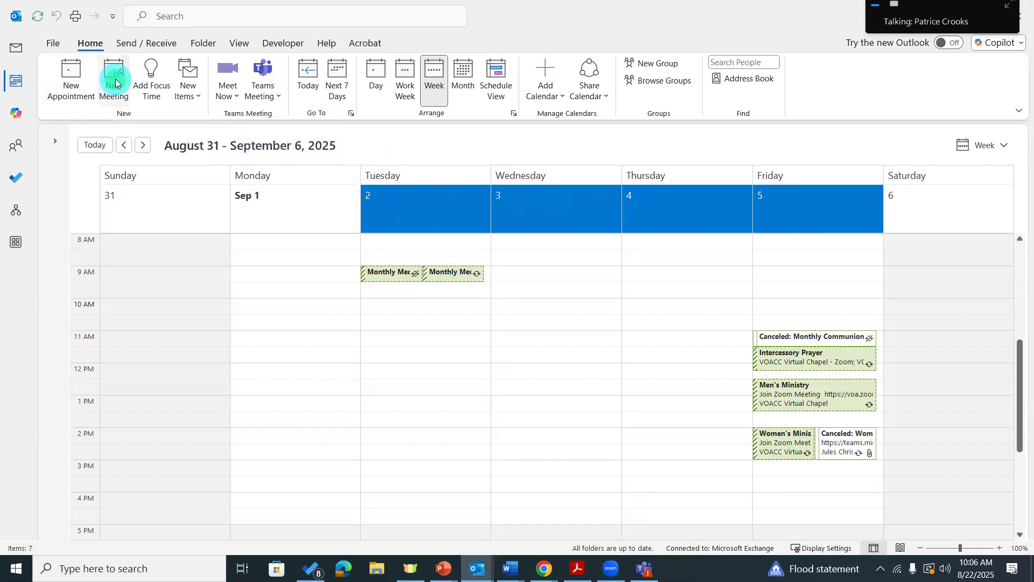
Create a new all-day meeting for Sep 2–5 and title it 'Patrice OOO'
{"action": "left_click", "coordinate": [114, 78]}
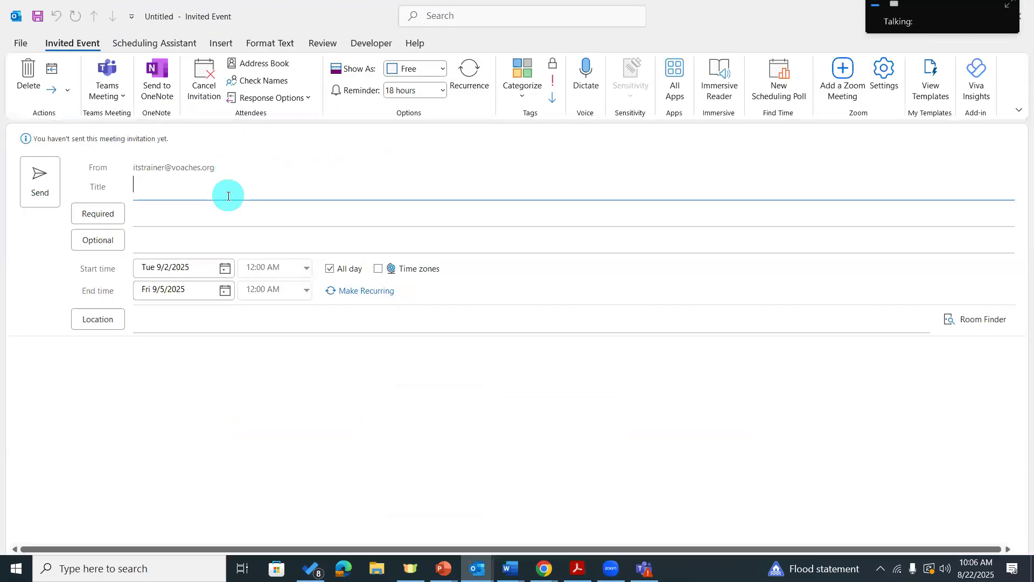
{"action": "type", "text": "Patrice OOO"}
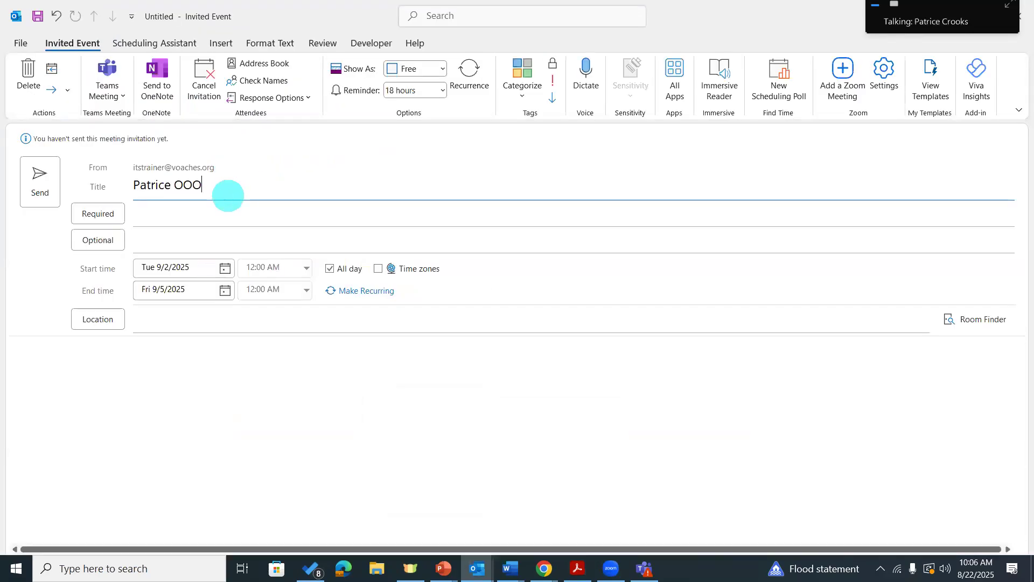
{"action": "mouse_move", "coordinate": [223, 209]}
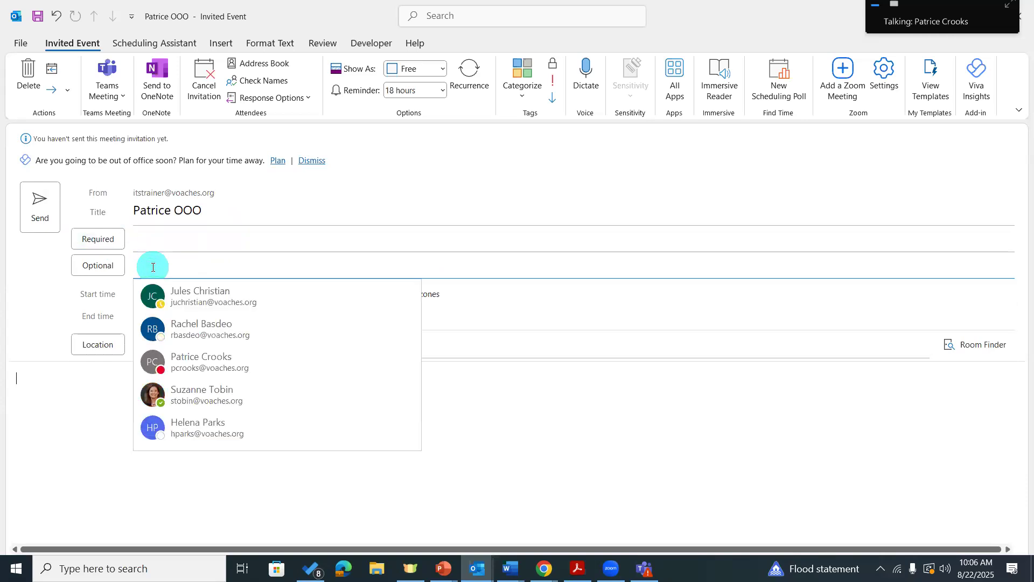
{"action": "left_click", "coordinate": [200, 295]}
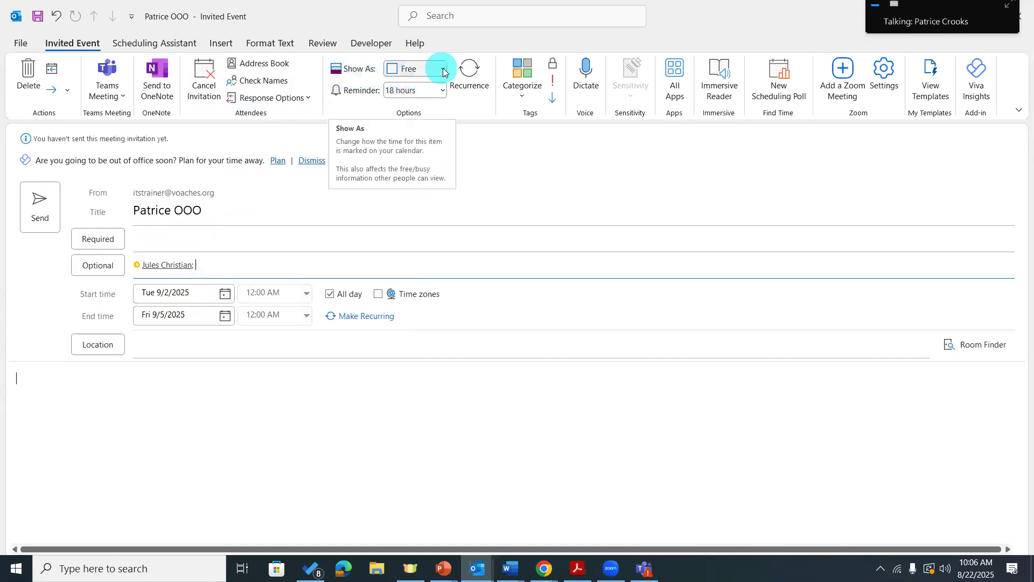
Keep Show As set to Free and send the invite, prompting the no-location warning
{"action": "left_click", "coordinate": [441, 69]}
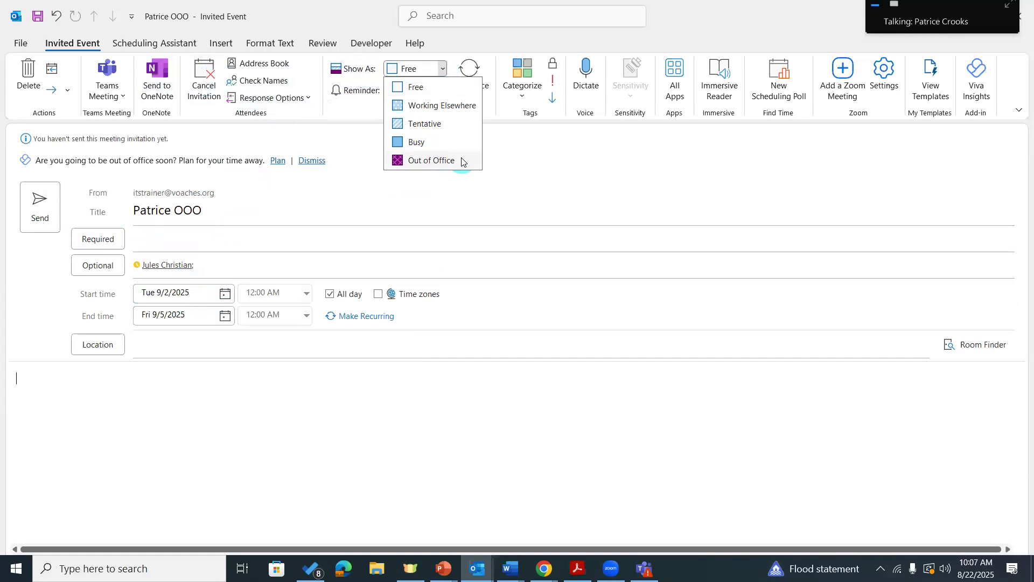
{"action": "mouse_move", "coordinate": [416, 86]}
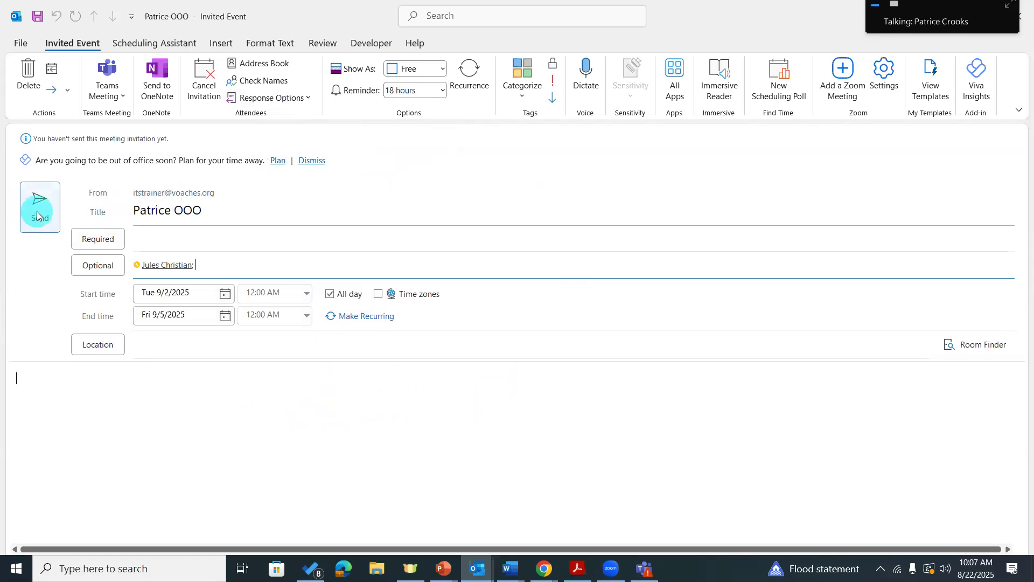
{"action": "left_click", "coordinate": [39, 201]}
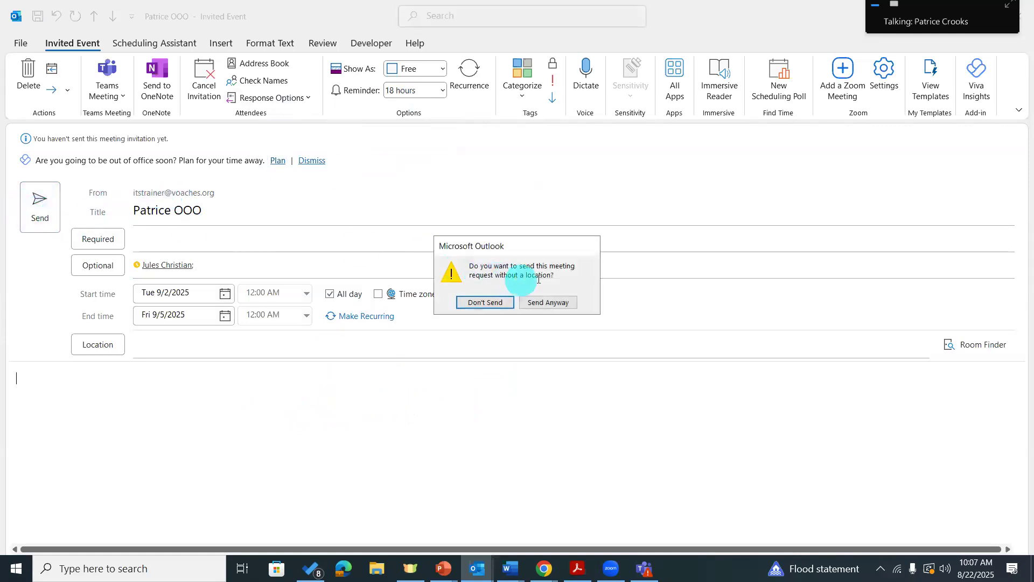